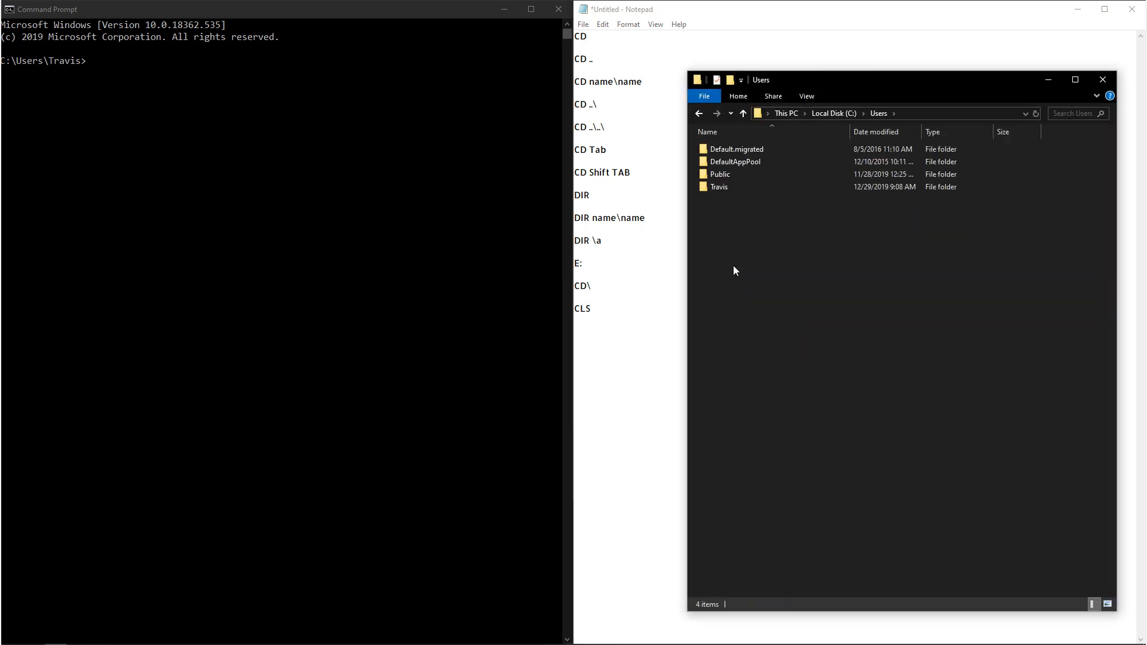
Open the Travis folder inside Users on drive C to show its 17 items.
double_click(719, 187)
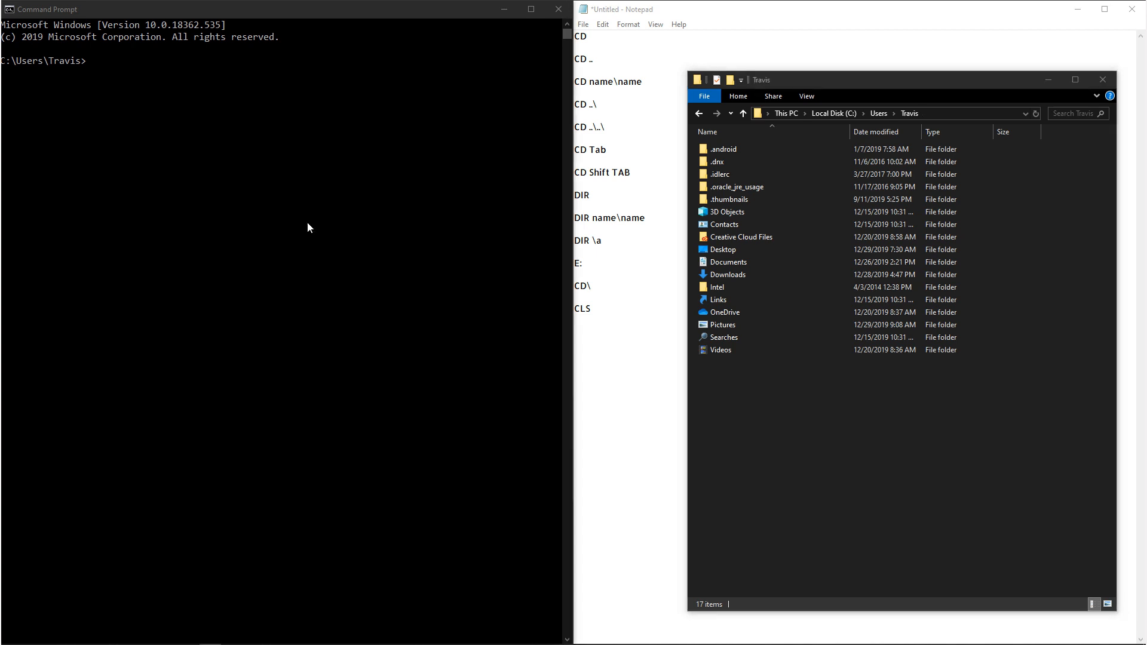
mouse_move(292, 204)
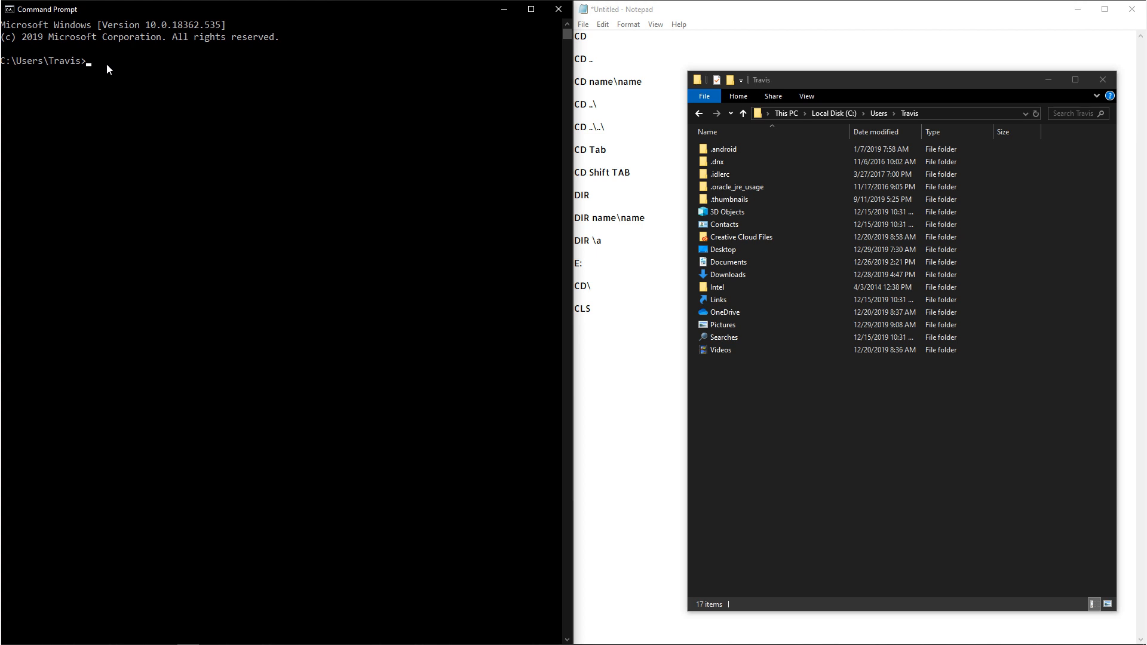
Enter Desktop with CD Desktop, then return to the home folder with CD ...
text(CD)
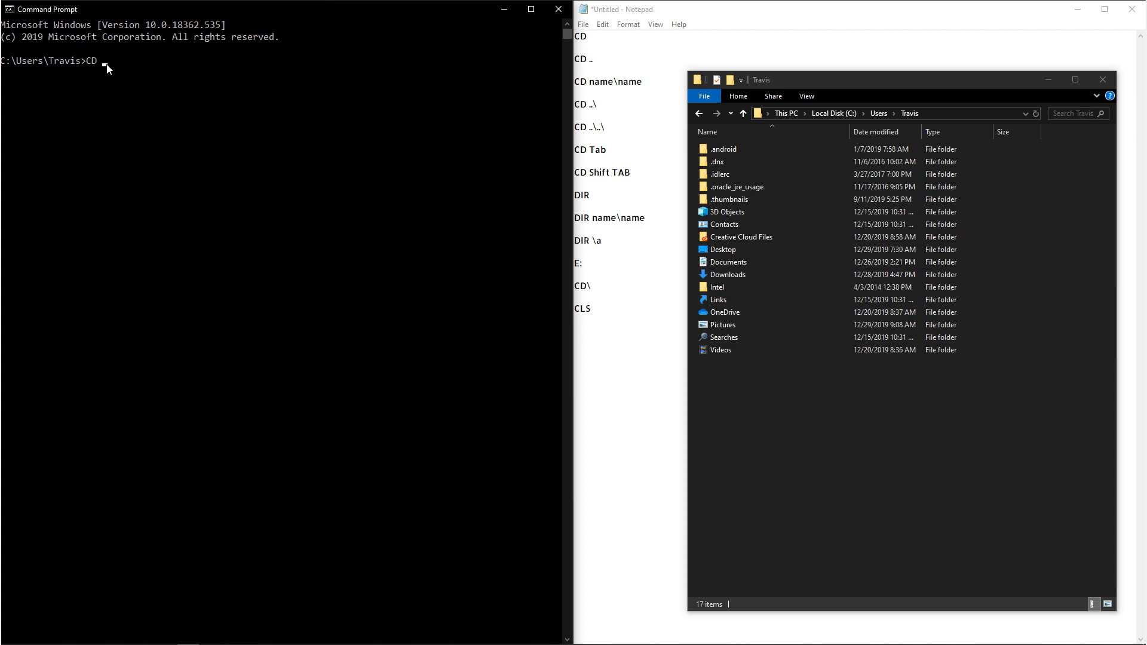
text(Desktop)
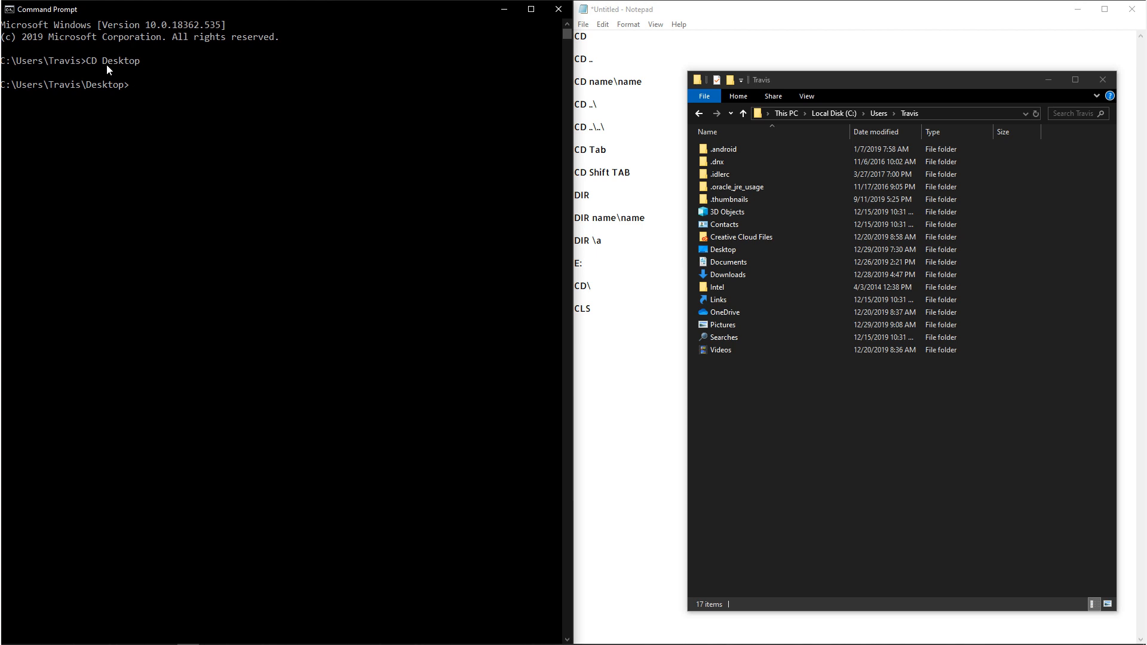
text(CD ..)
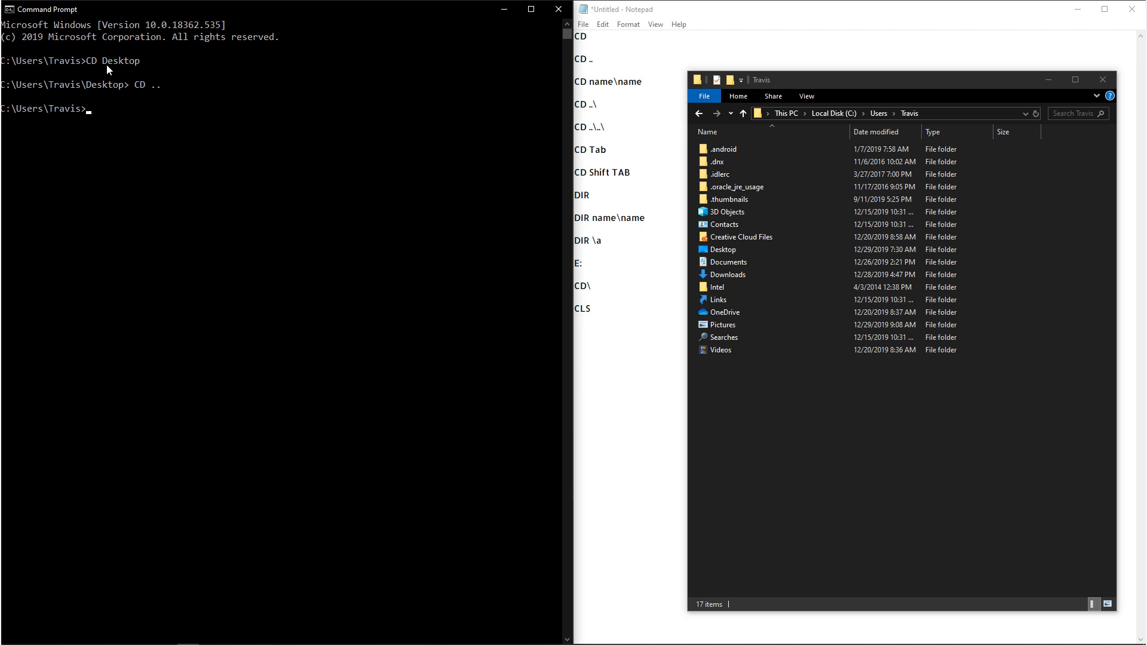
Enter Desktop\Source, then climb two levels back to Travis with CD ..\...
text(CD Desktop)
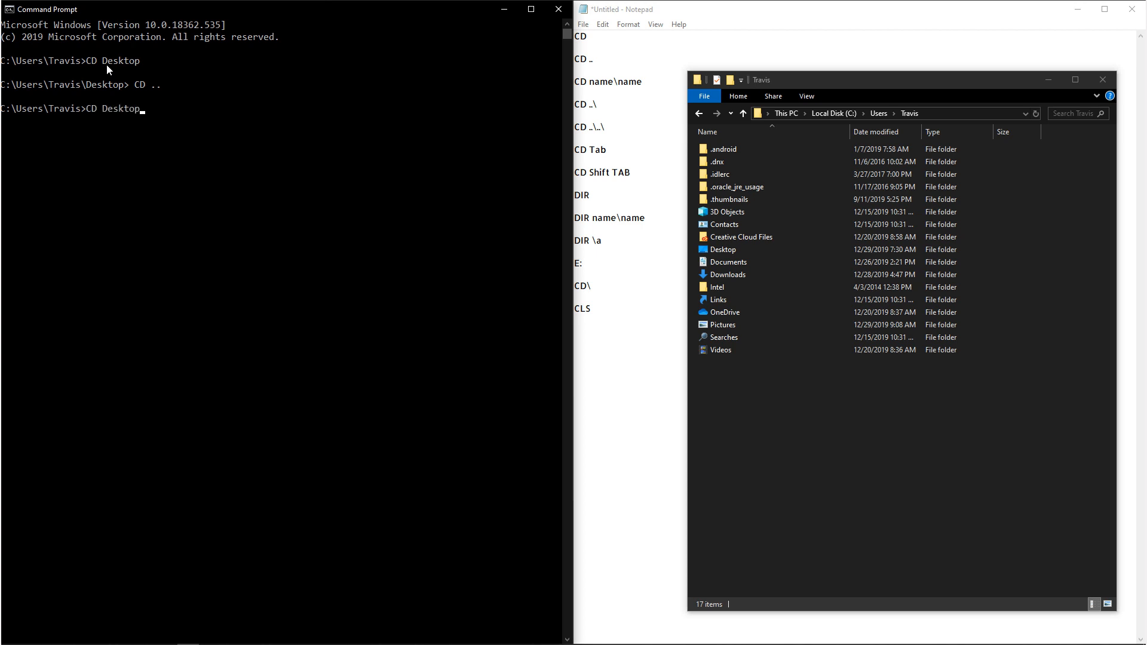
text(\S)
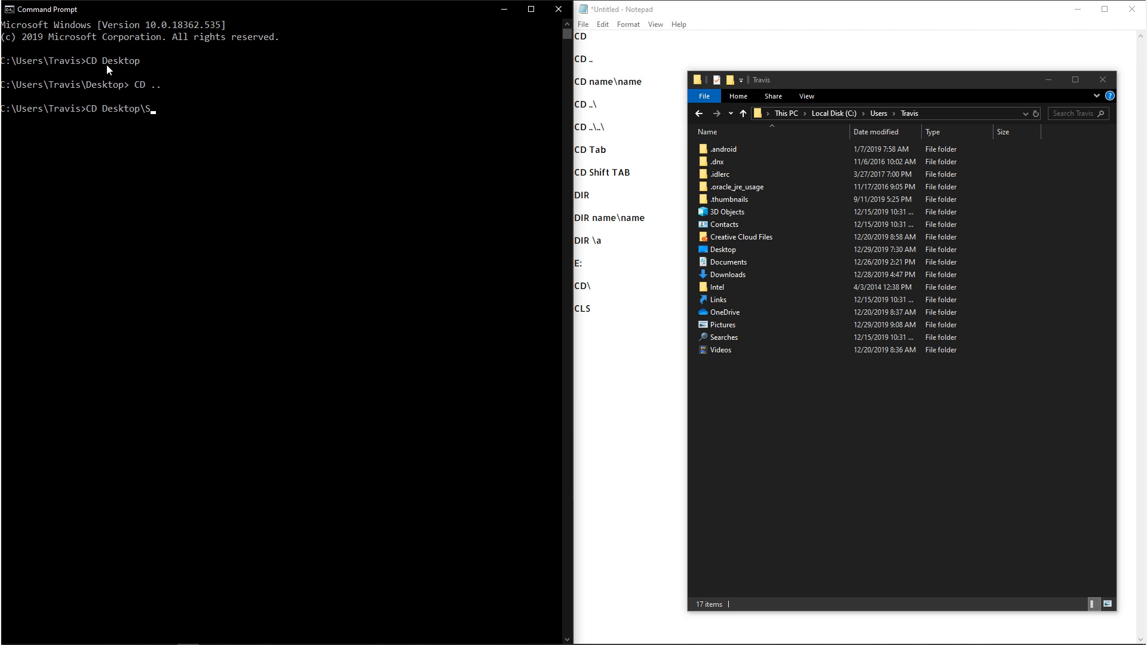
text(ource)
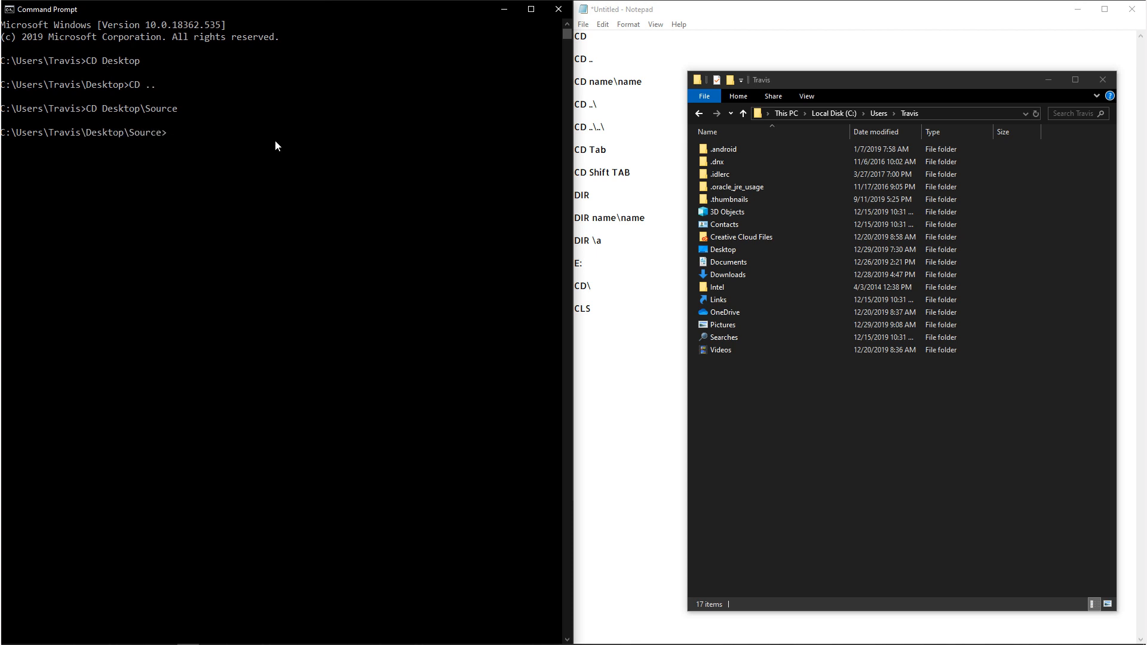
text(CD)
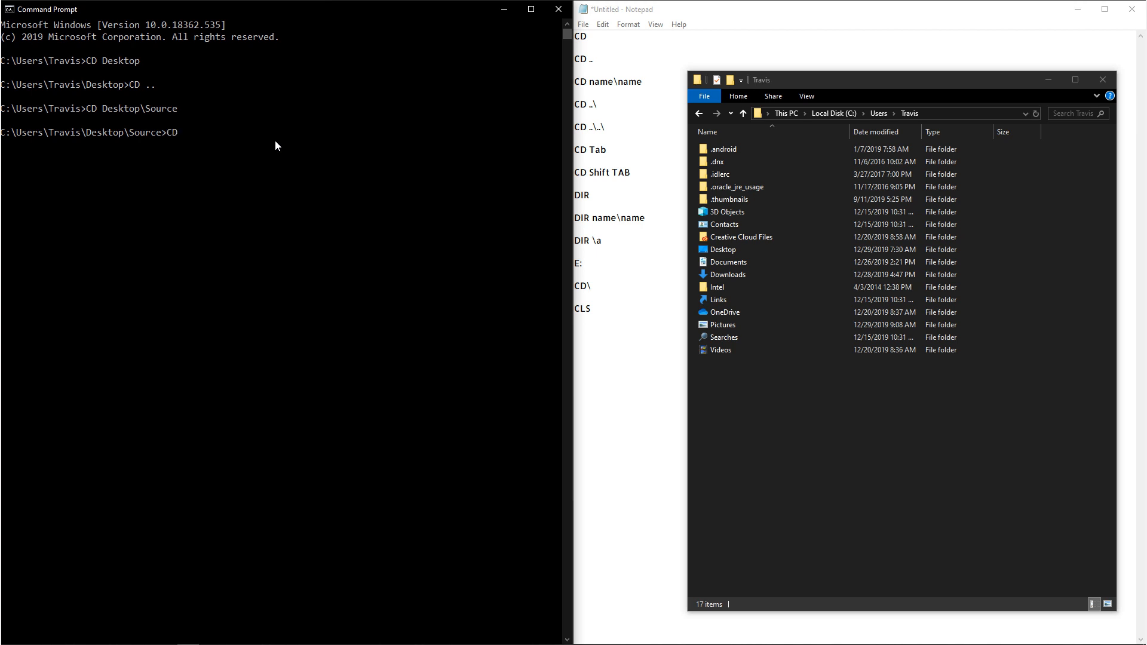
text(..)
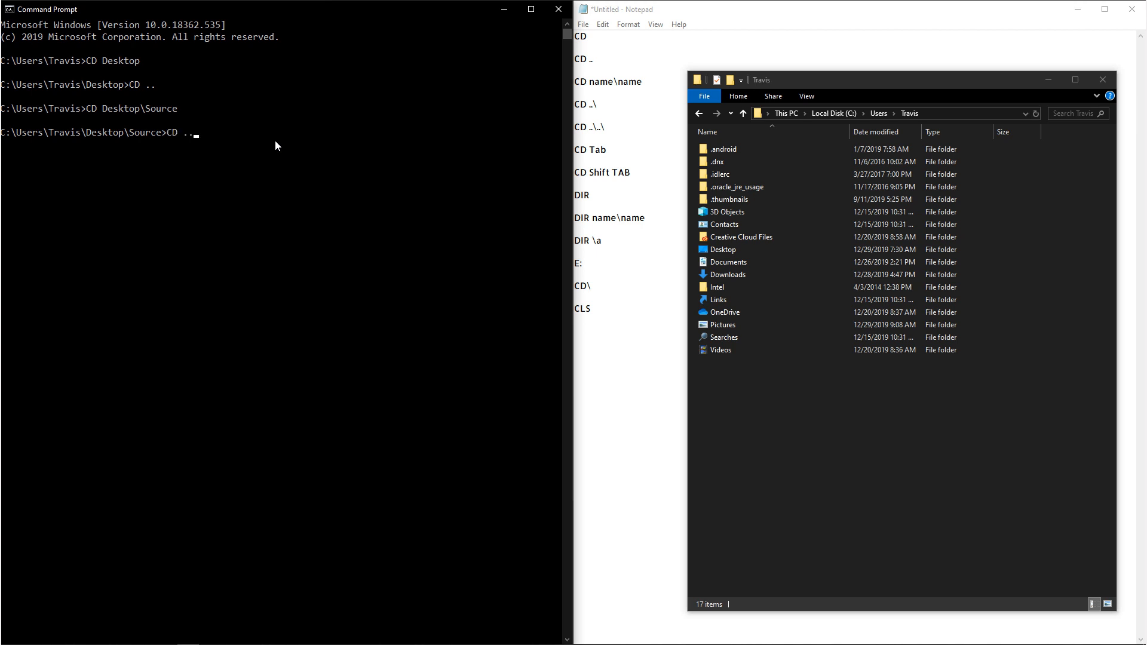
text(\..)
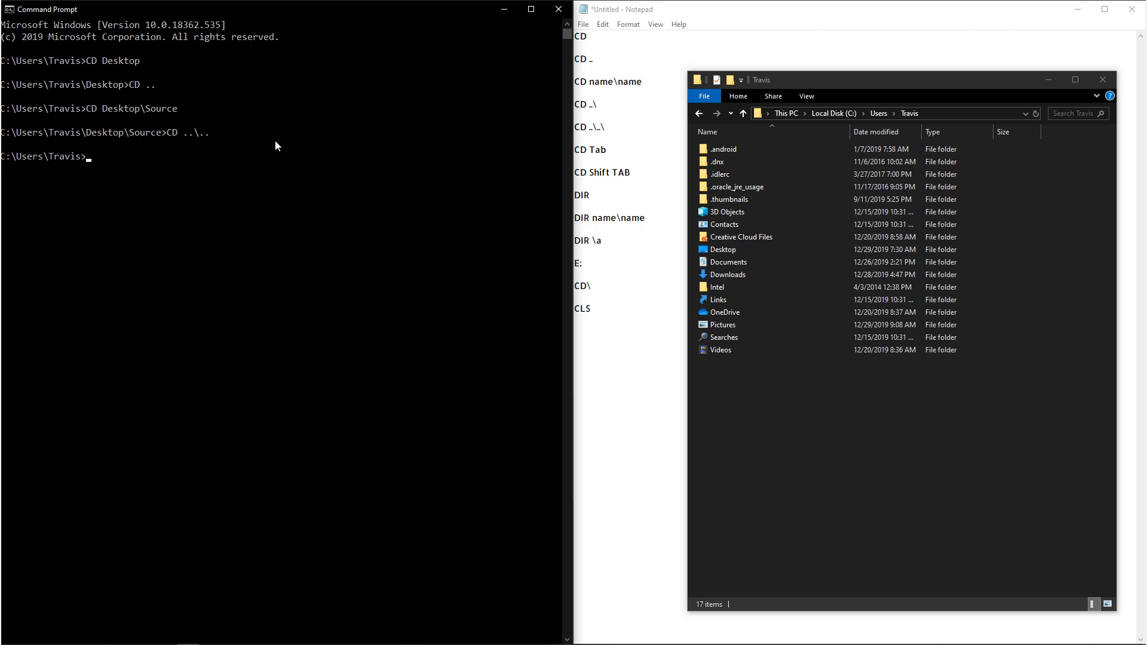
mouse_move(424, 236)
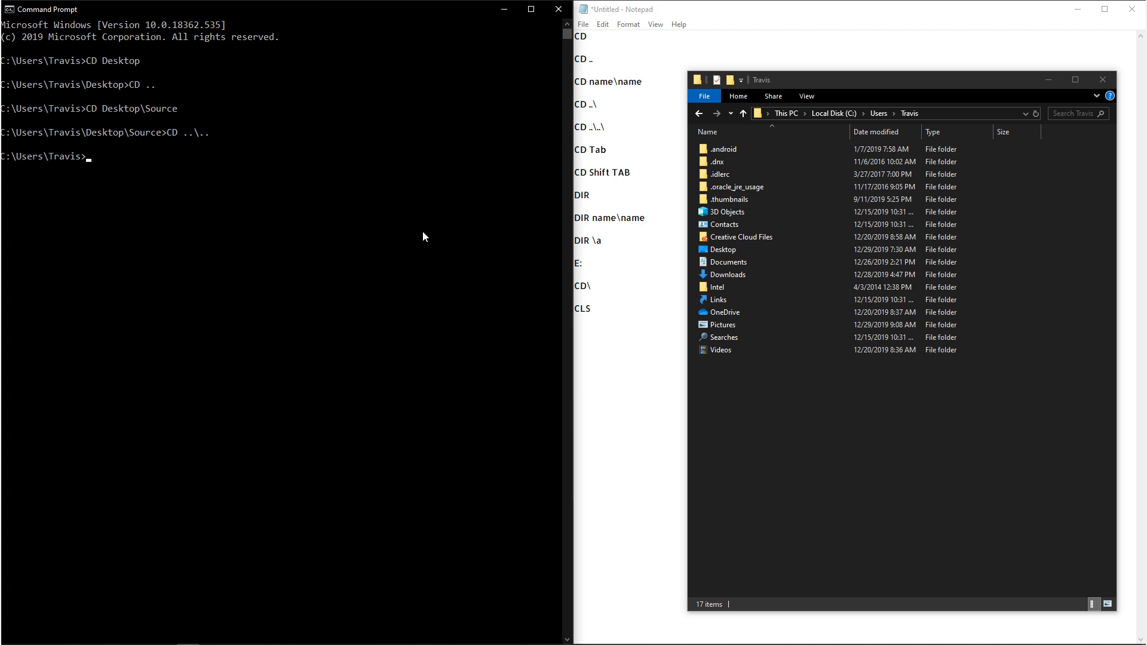
Cycle through CD folder-name completions, then complete 'D' to Desktop and enter it.
text(CD)
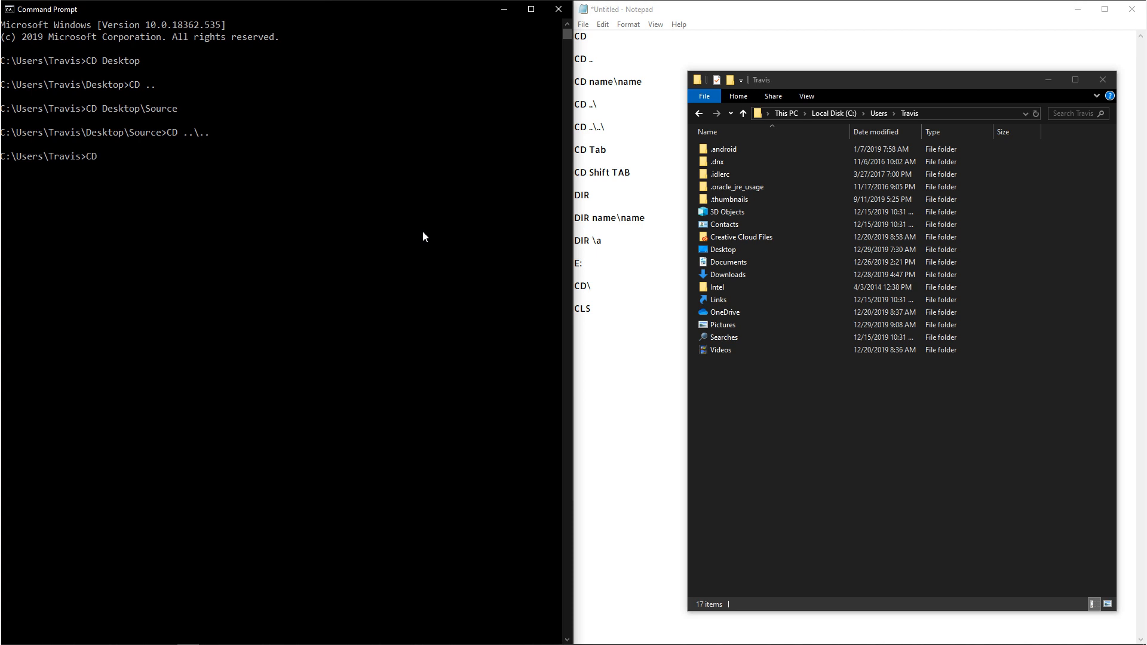
key(Tab)
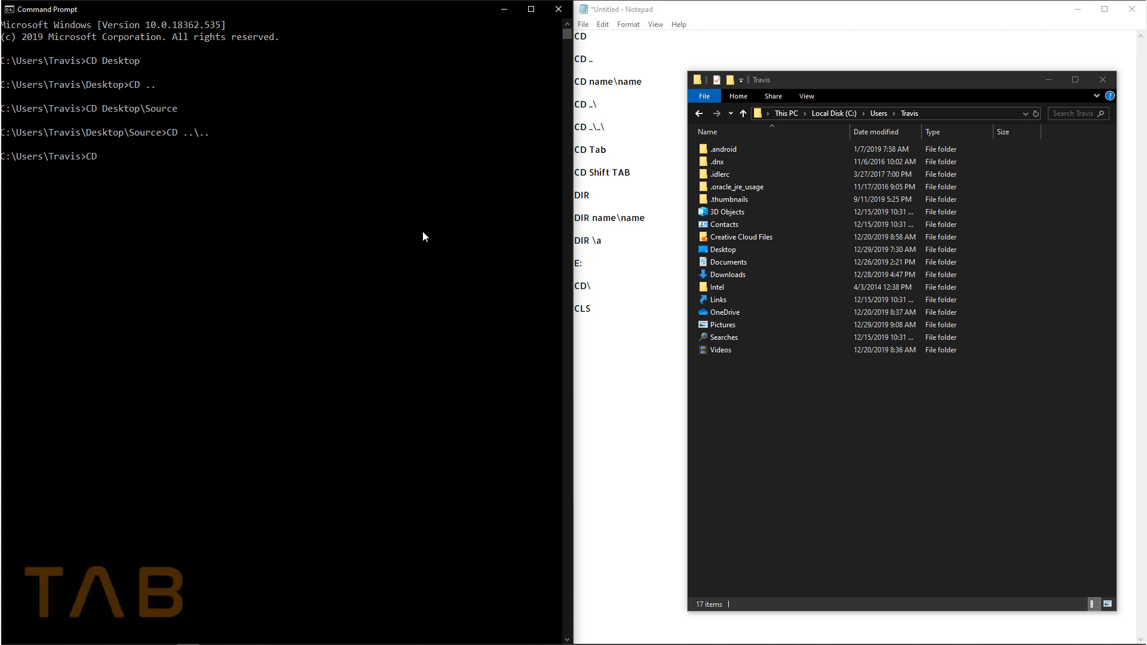
key(Tab)
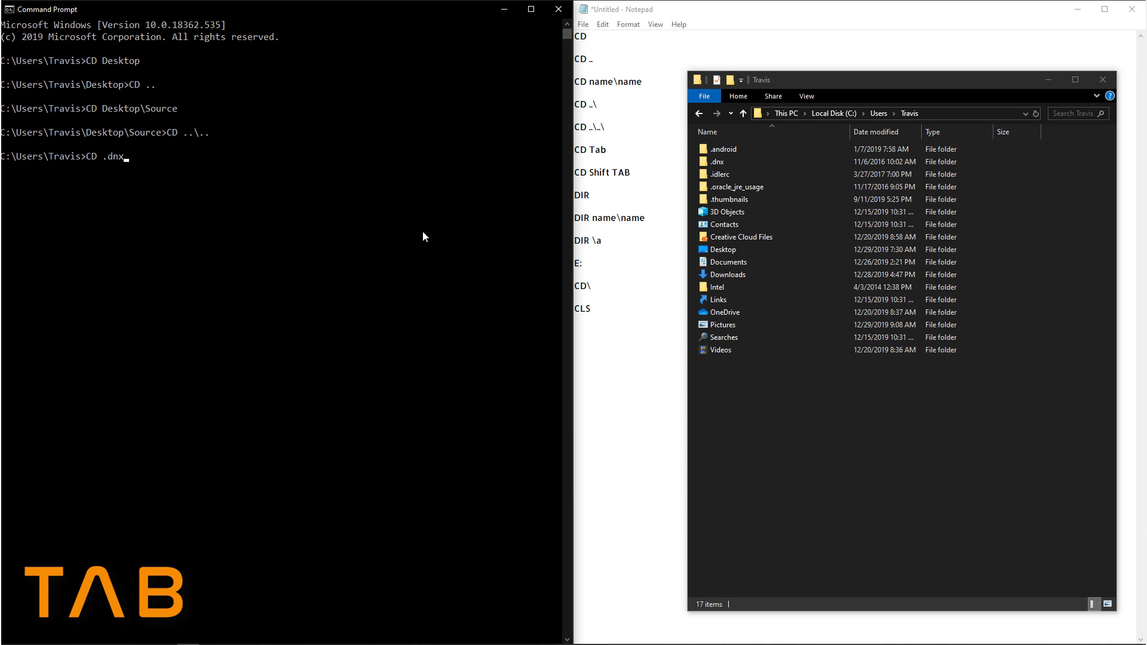
key(shift+Tab)
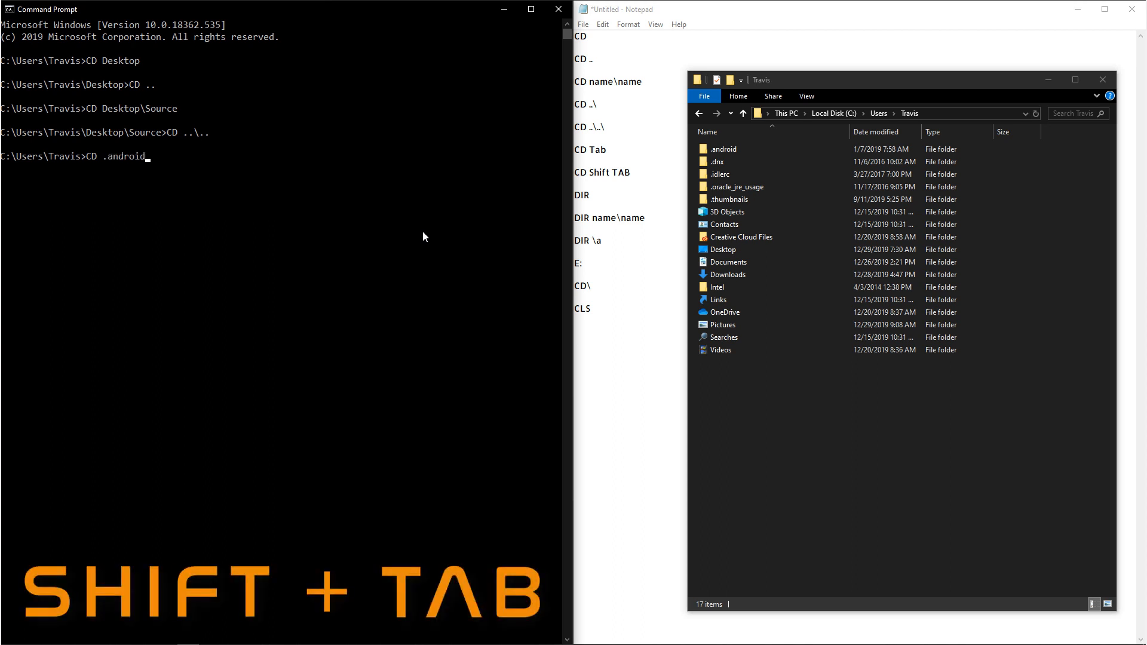
key(Tab)
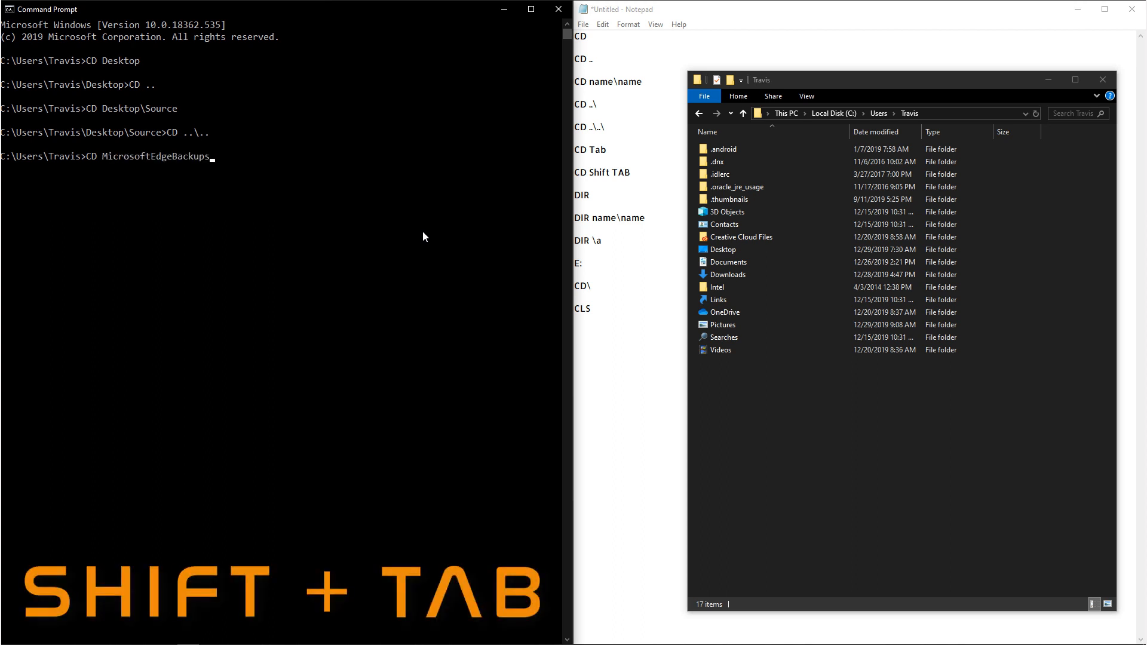
key(shift+tab)
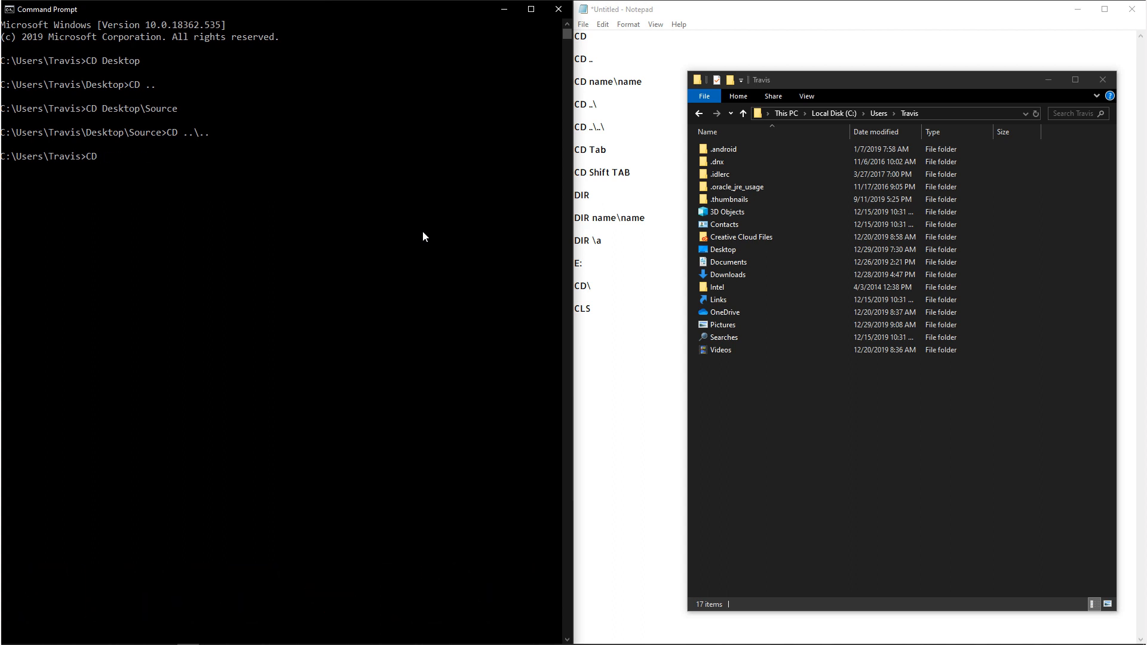
text(D)
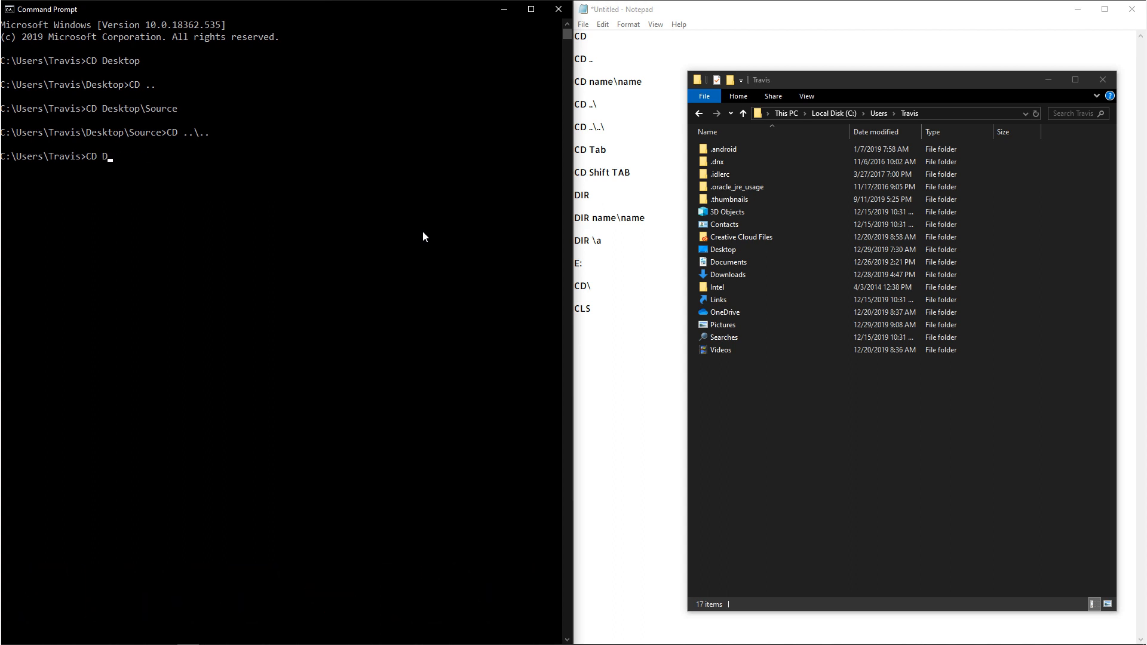
key(Tab)
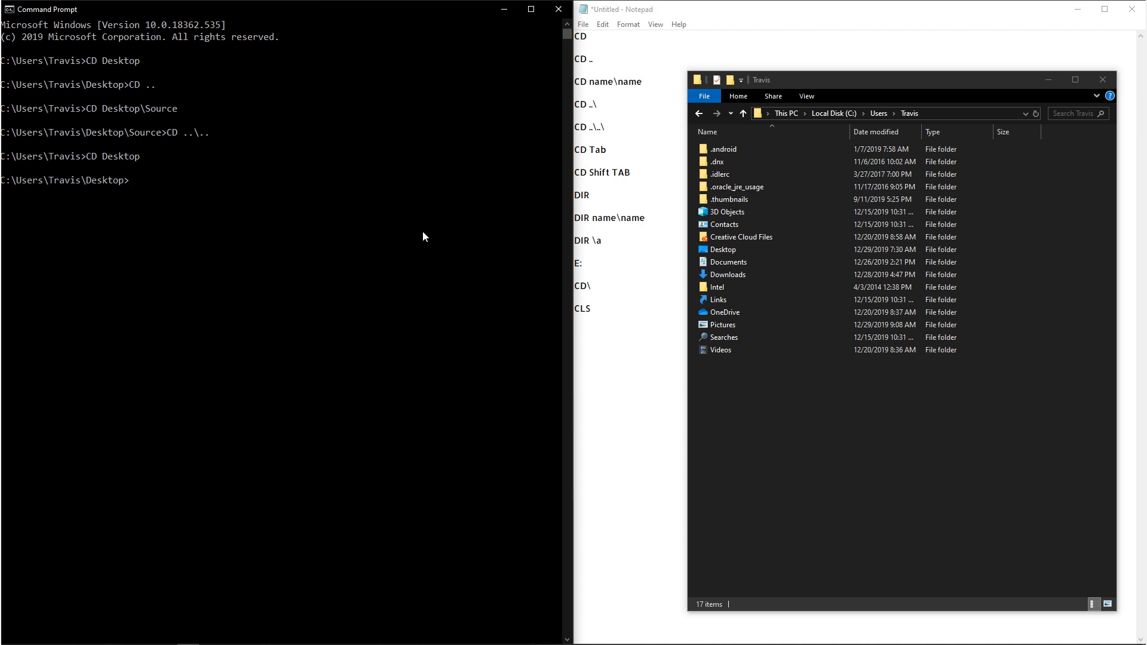
List Desktop, then Source, then Source\Textures with its eight image files, using DIR.
text(DIR)
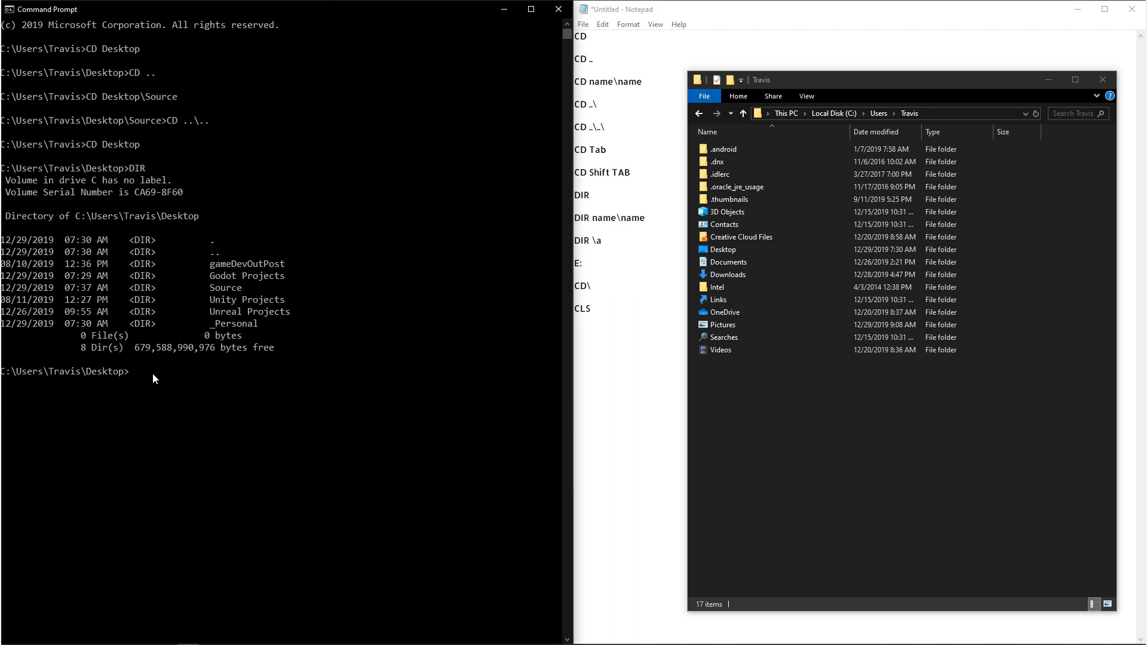
text(DIR)
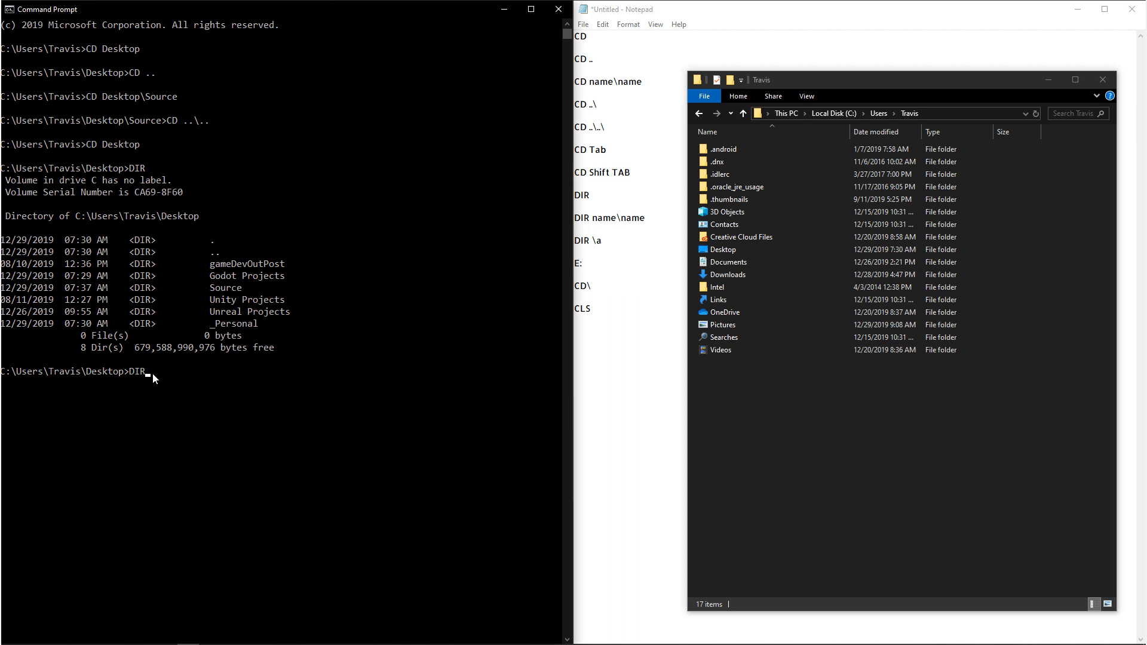
text(Source)
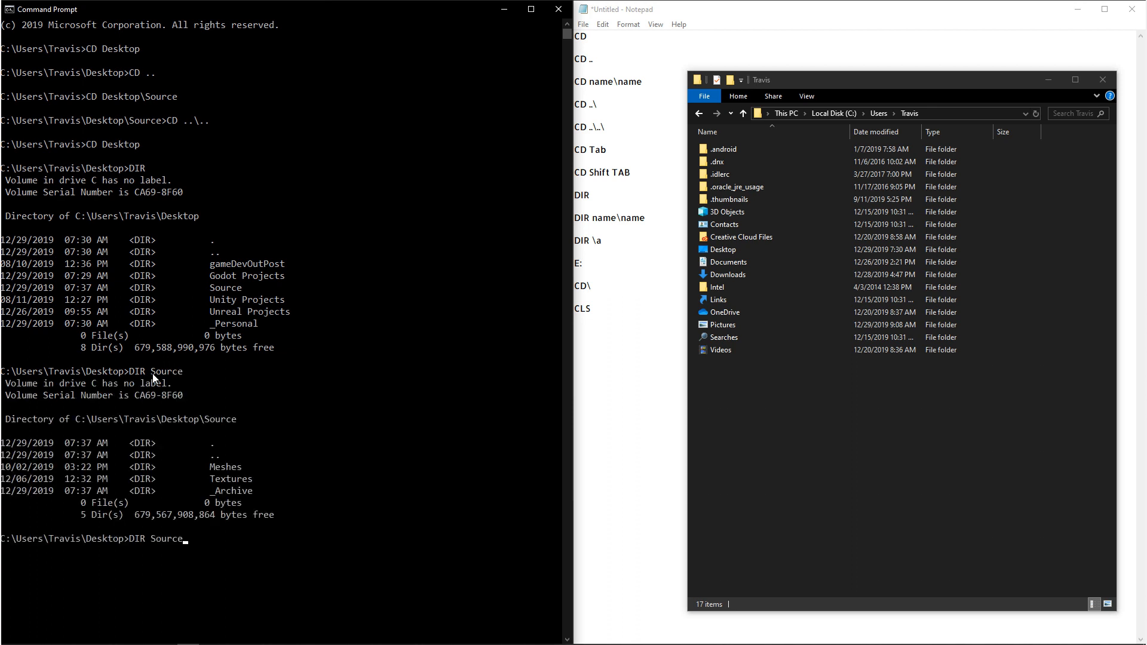
text(\Textures)
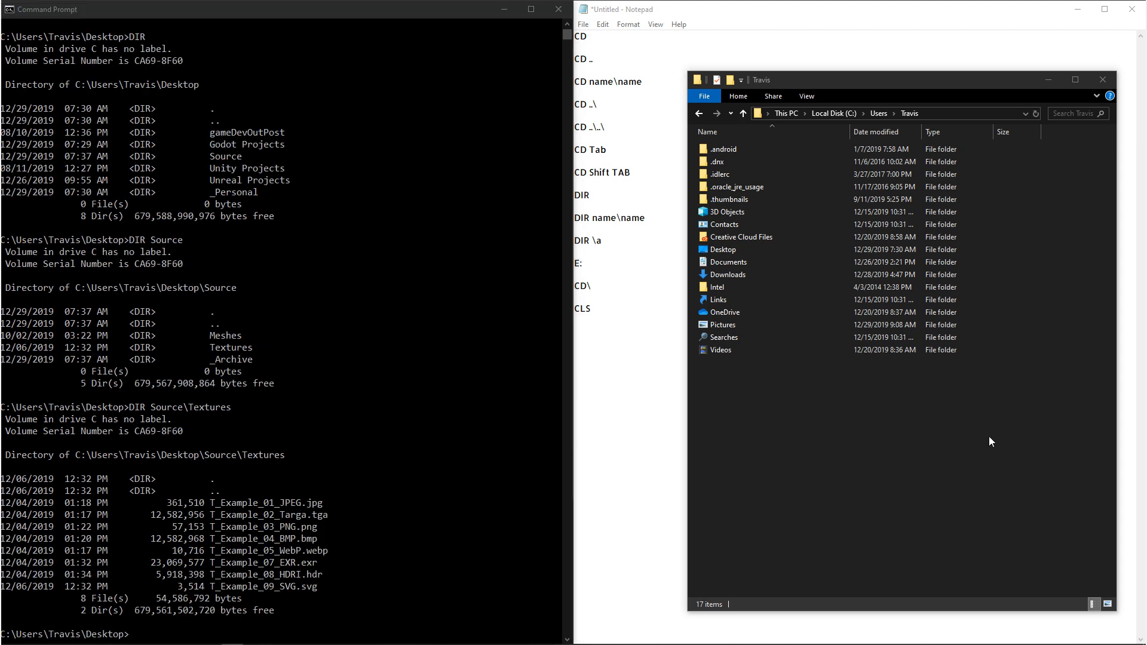
click(146, 633)
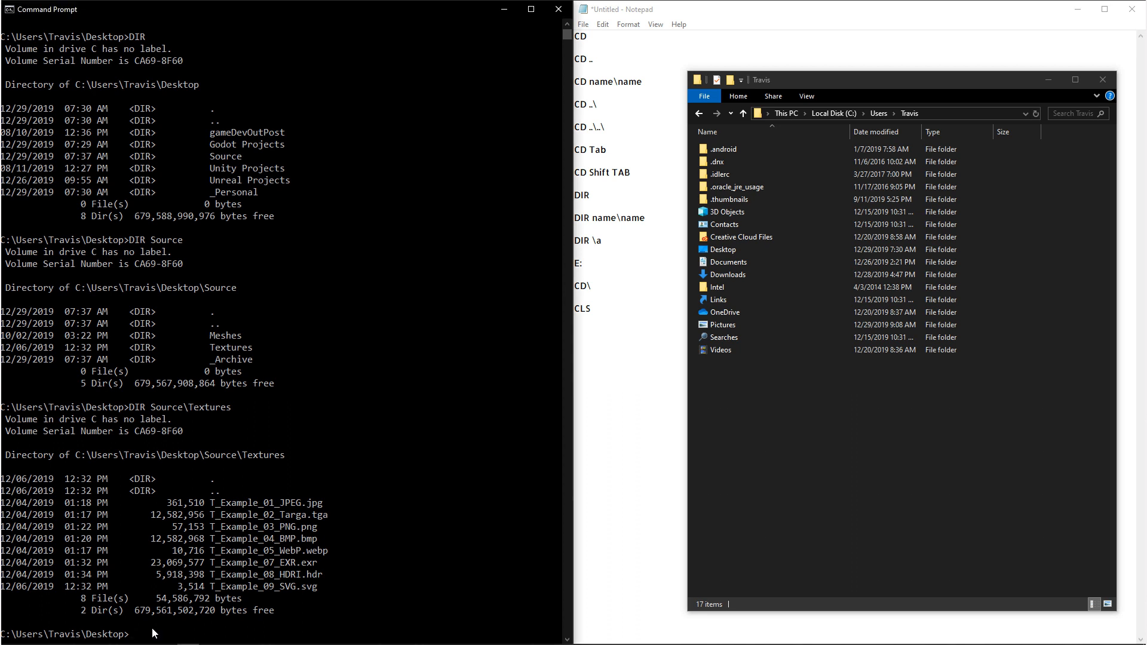
Switch to drive E, back to drive C, then go to the C:\ root.
text(E:)
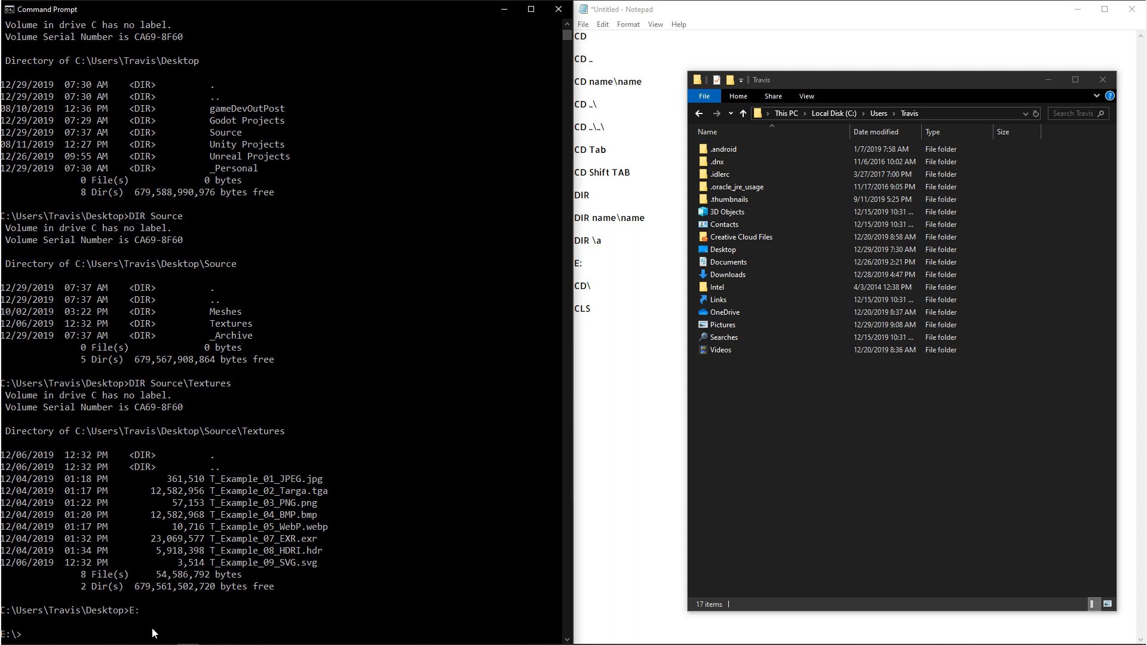
text(C:)
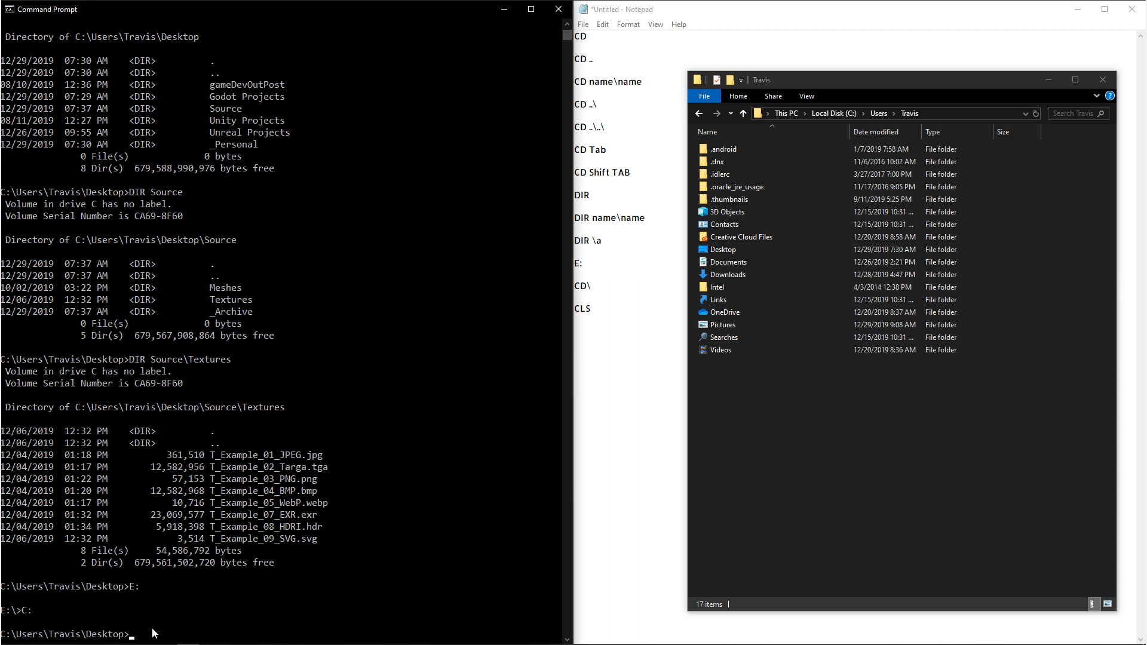
mouse_move(153, 634)
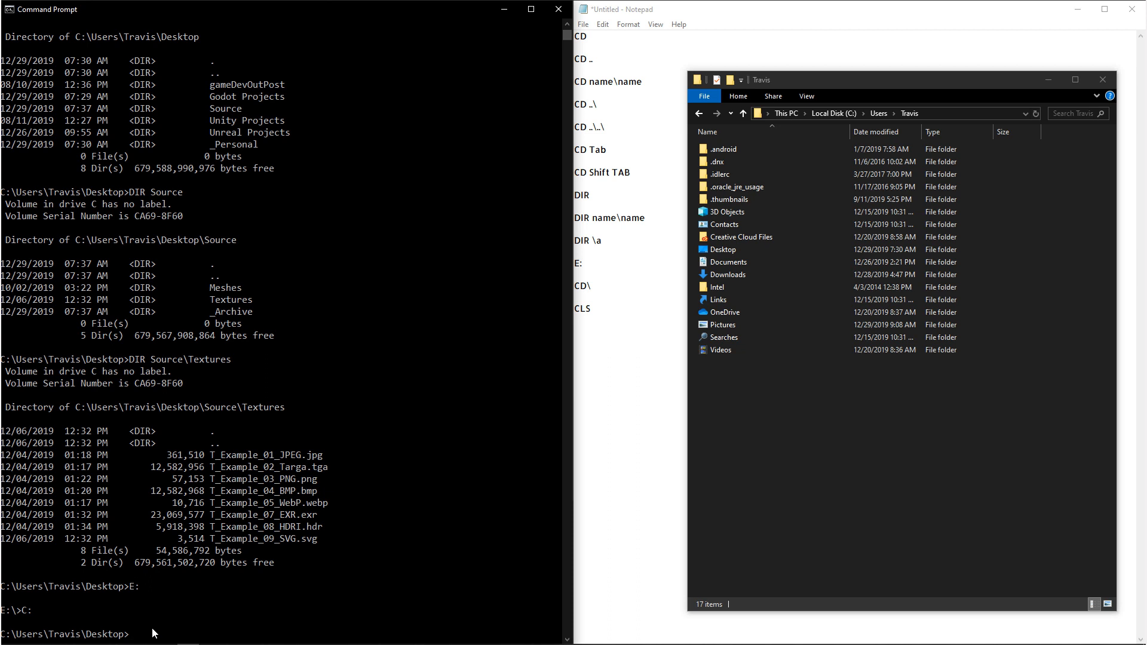
text(CD \)
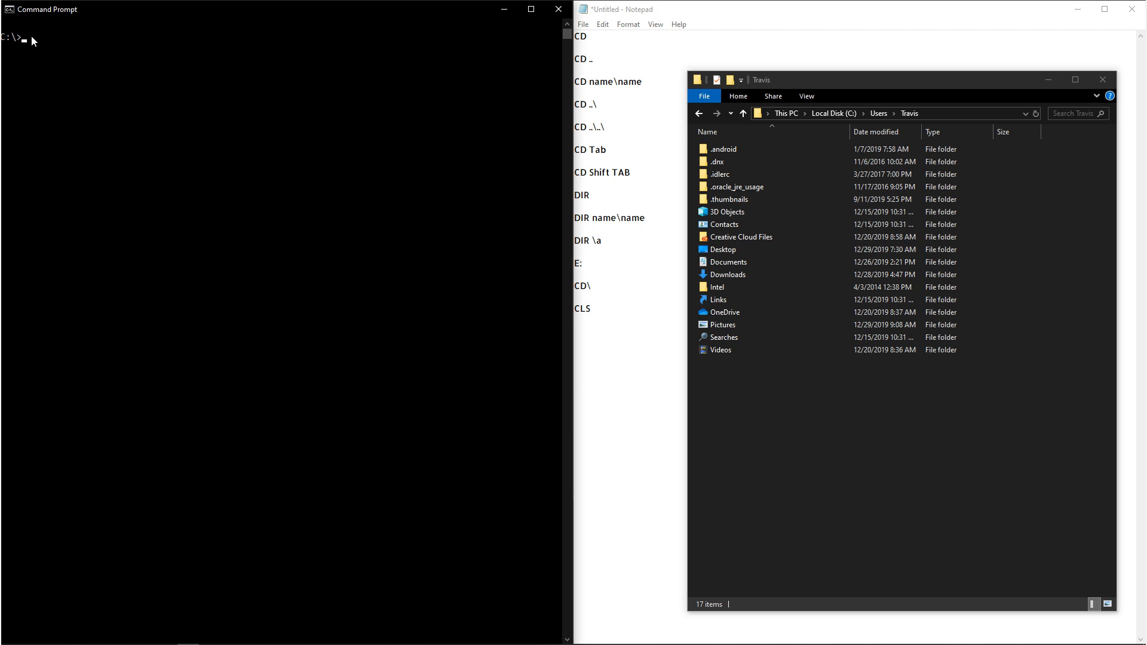
Clear the screen with CLS, then change into C:\Users after erasing a stray slash.
text(CLS)
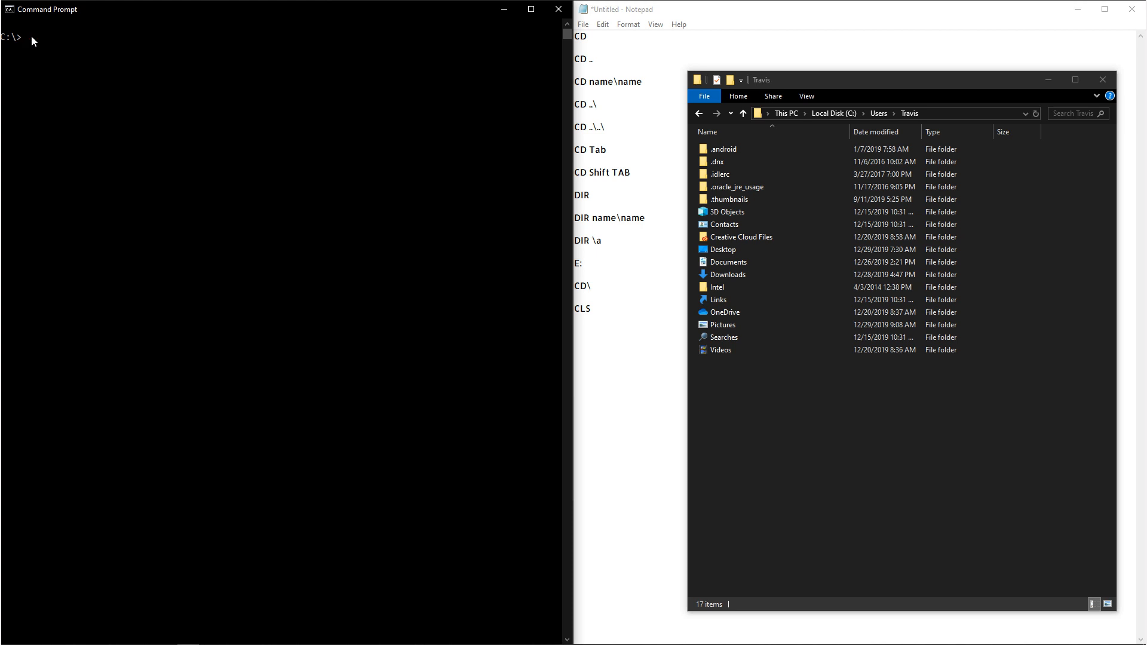
text(CD \)
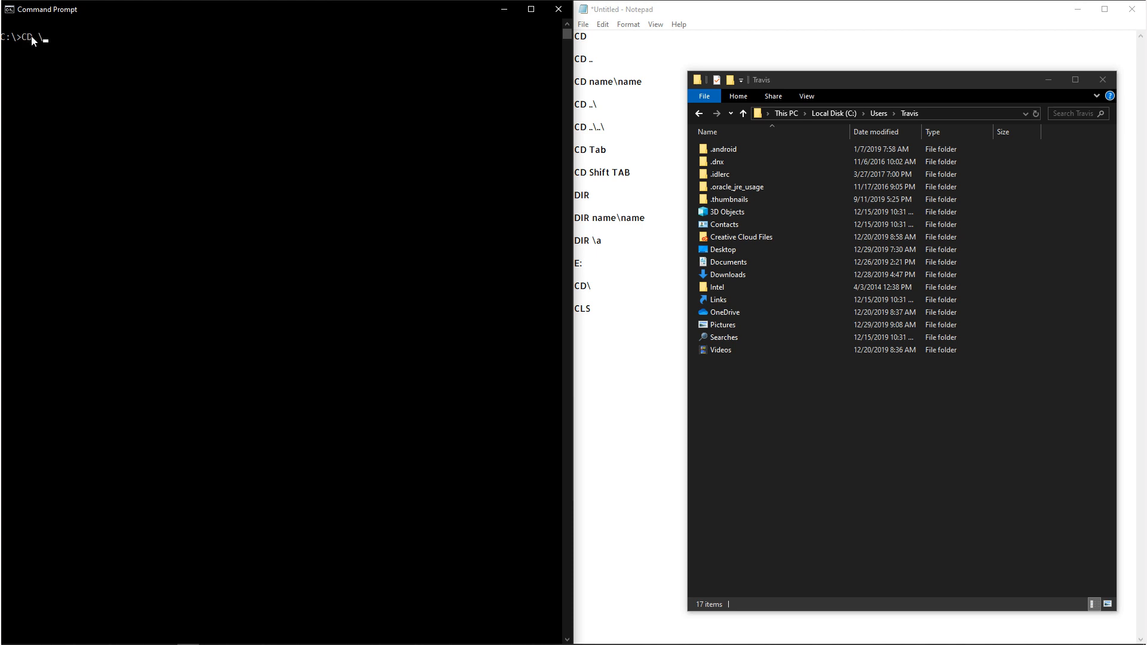
text(/)
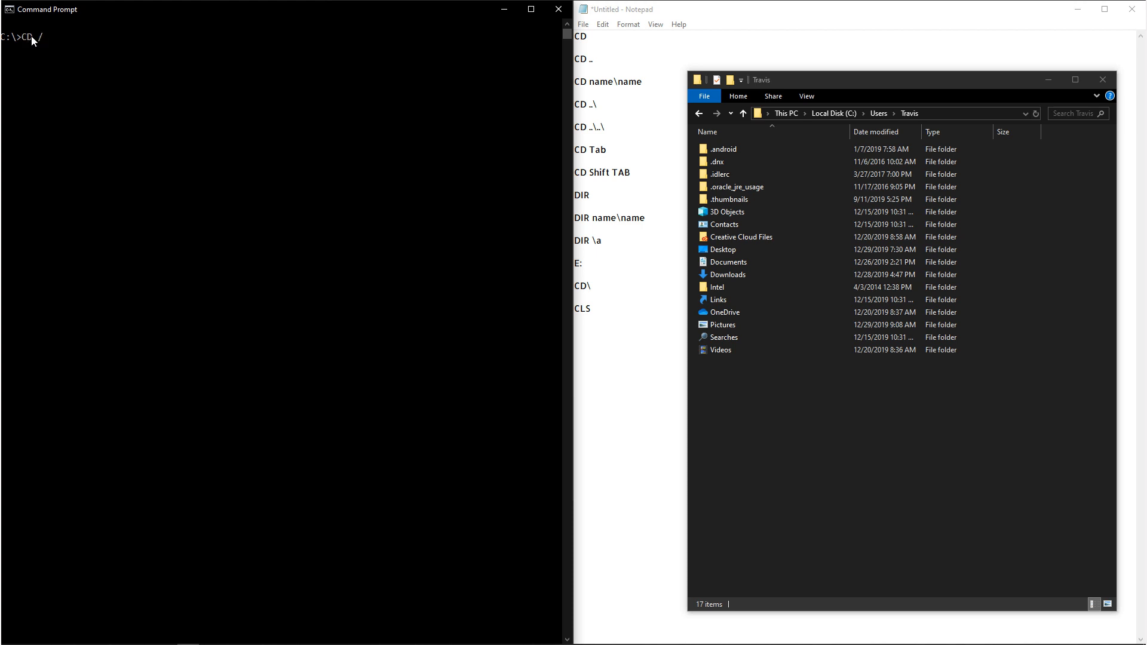
key(Backspace)
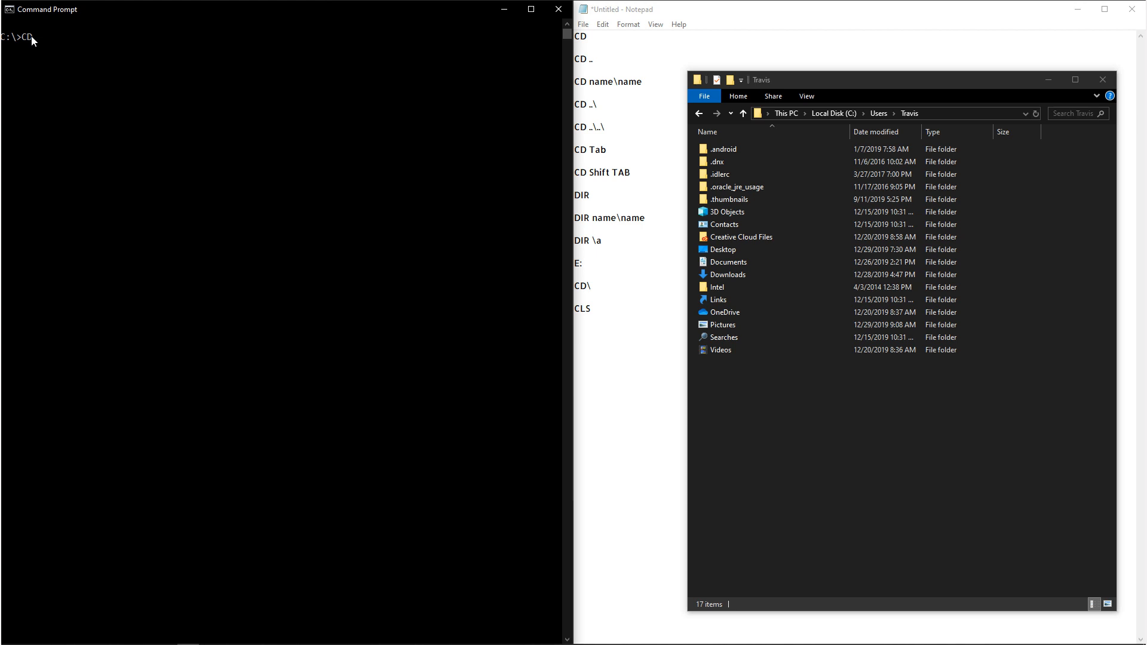
text(Users)
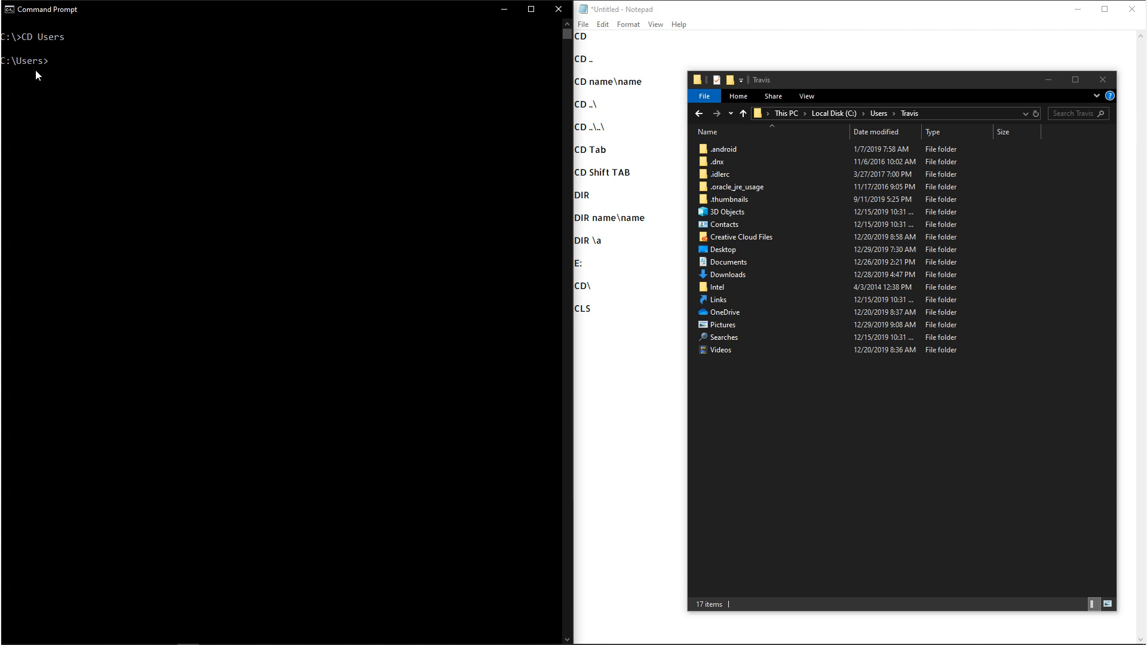
Go straight to "C:\Users\Travis\Desktop" via Tab-completed full path, then select prompt text.
text(CD "C:\Users\A)
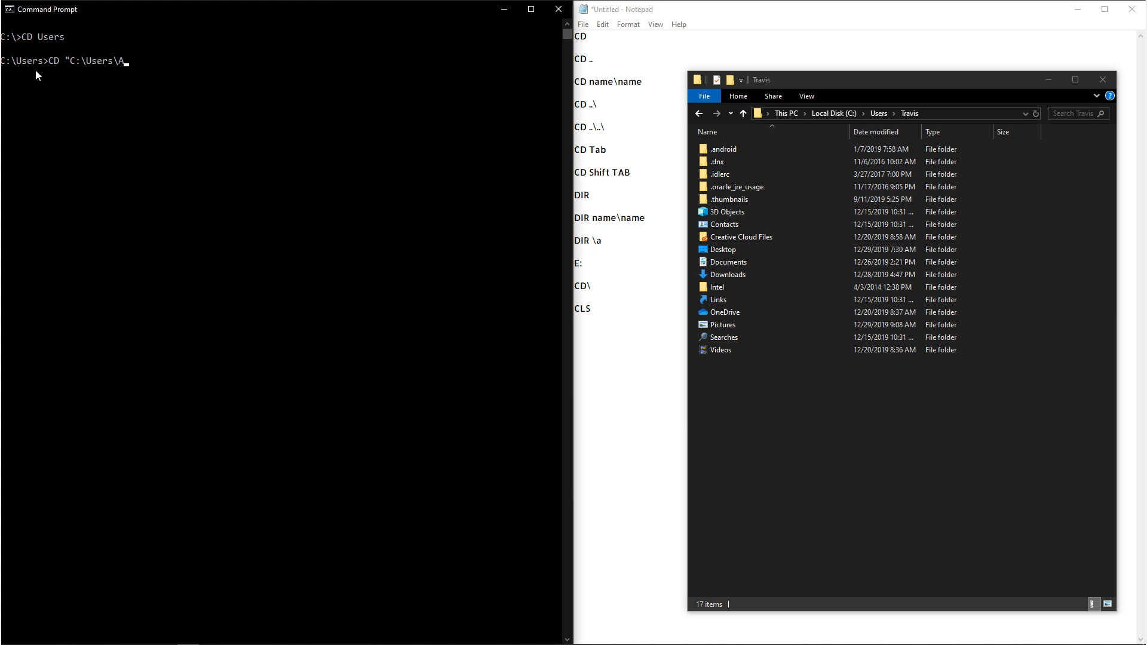
key(Tab)
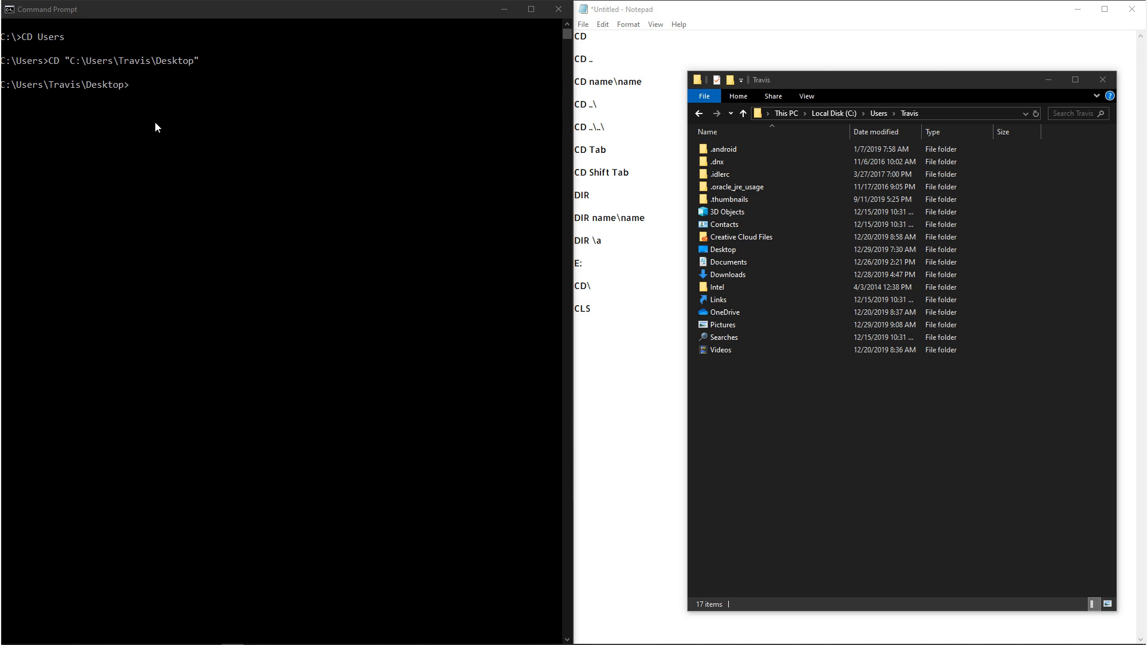
double_click(110, 84)
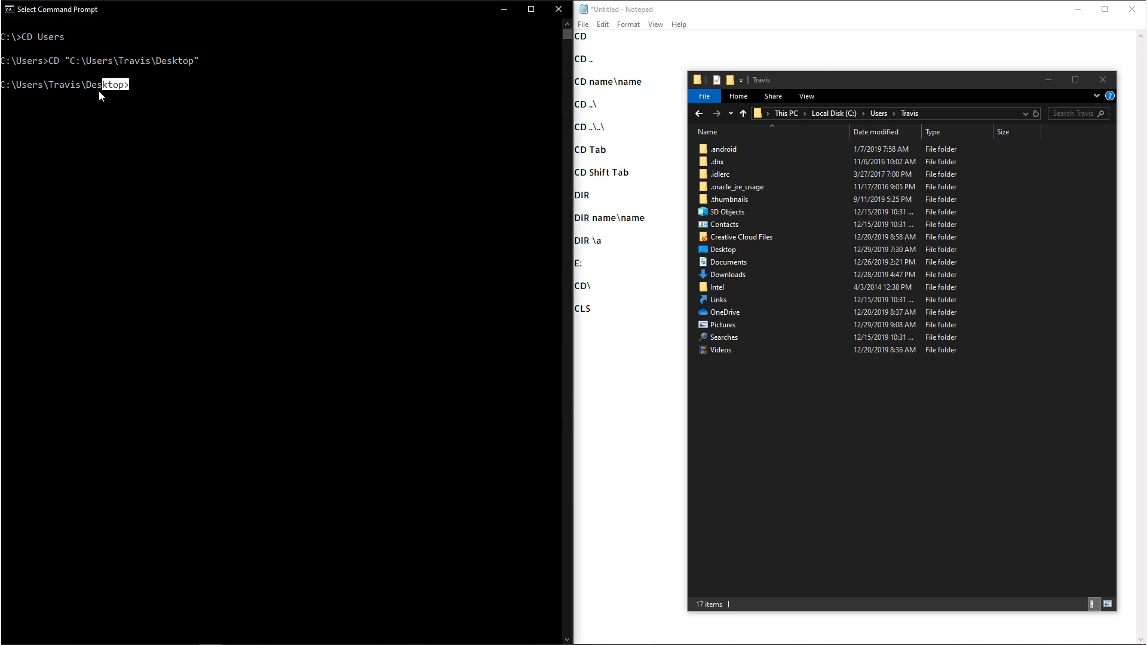